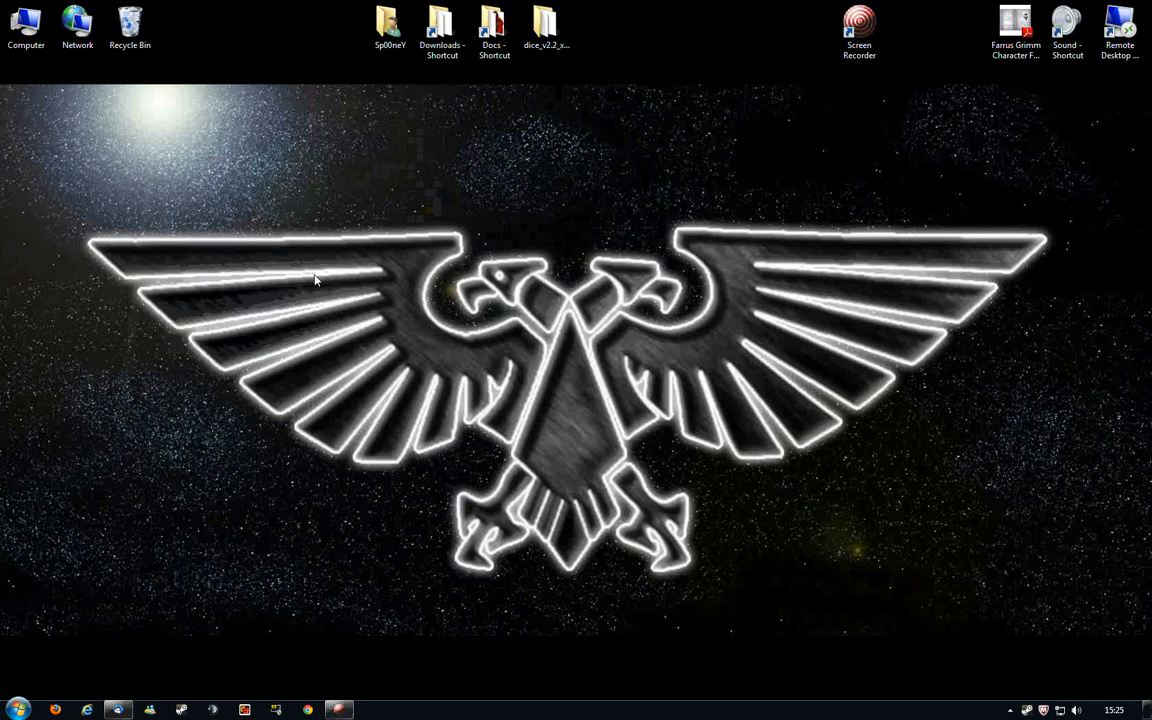
{"action": "mouse_move", "coordinate": [638, 487]}
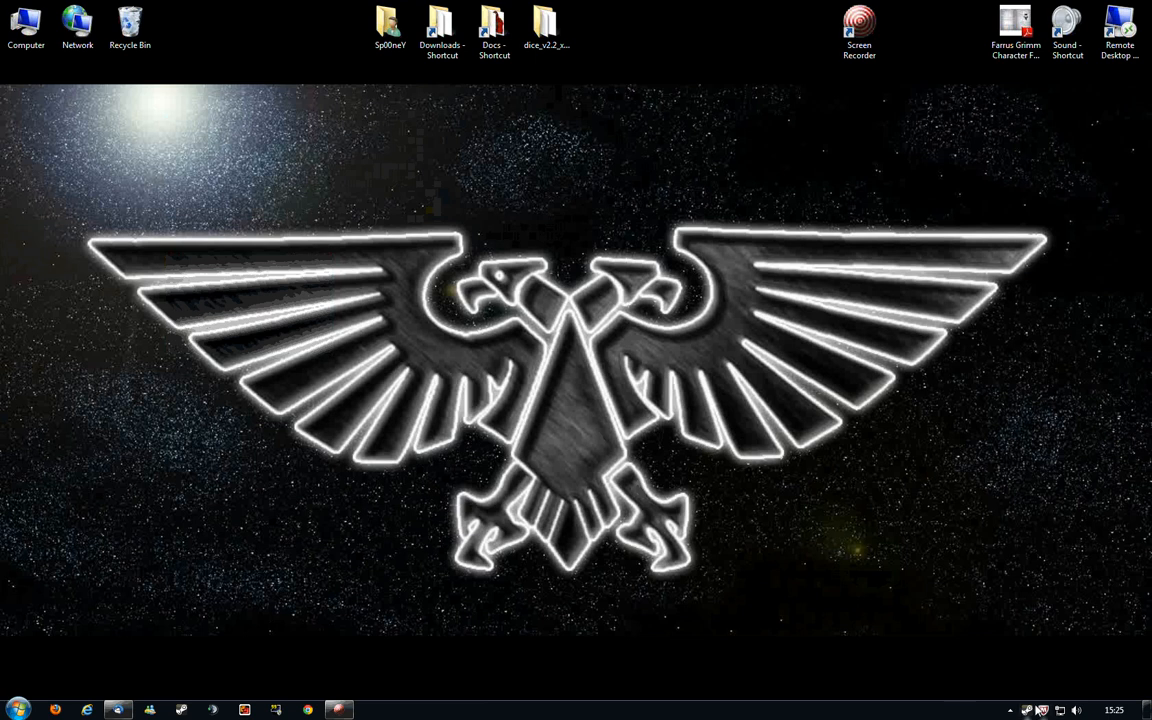
Step: From the Steam tray menu, show the Servers window on Favorites, refresh it and select the full first server
{"action": "left_click", "coordinate": [1025, 710]}
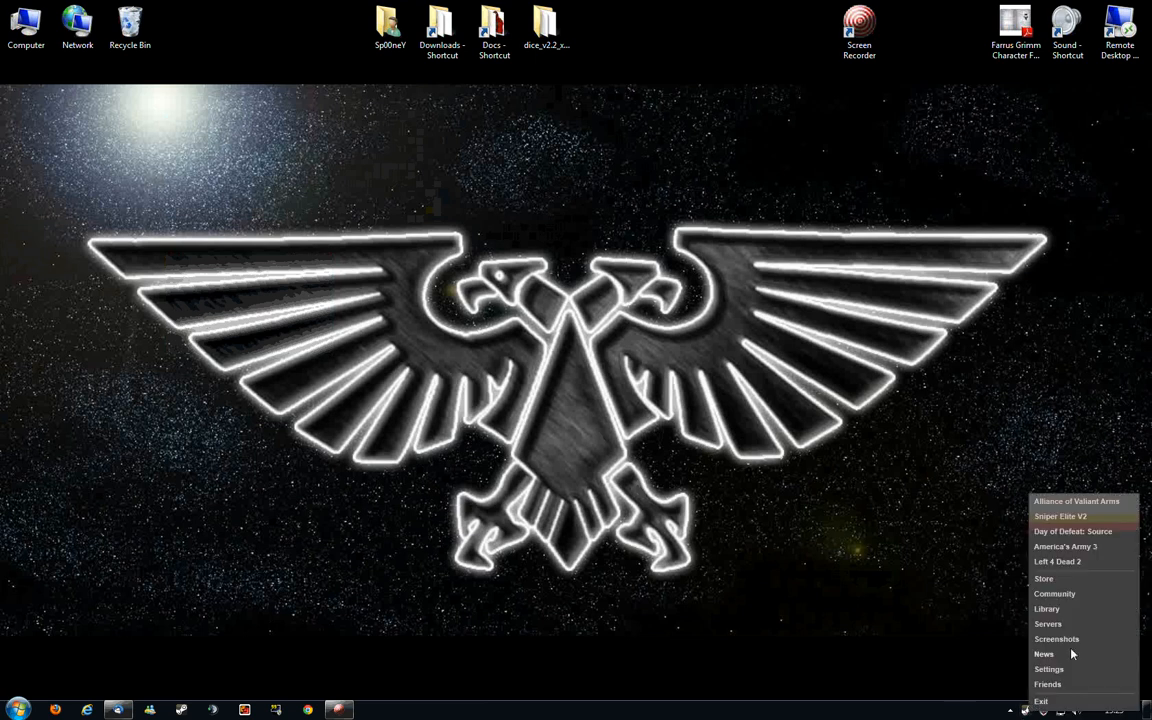
{"action": "left_click", "coordinate": [1047, 623]}
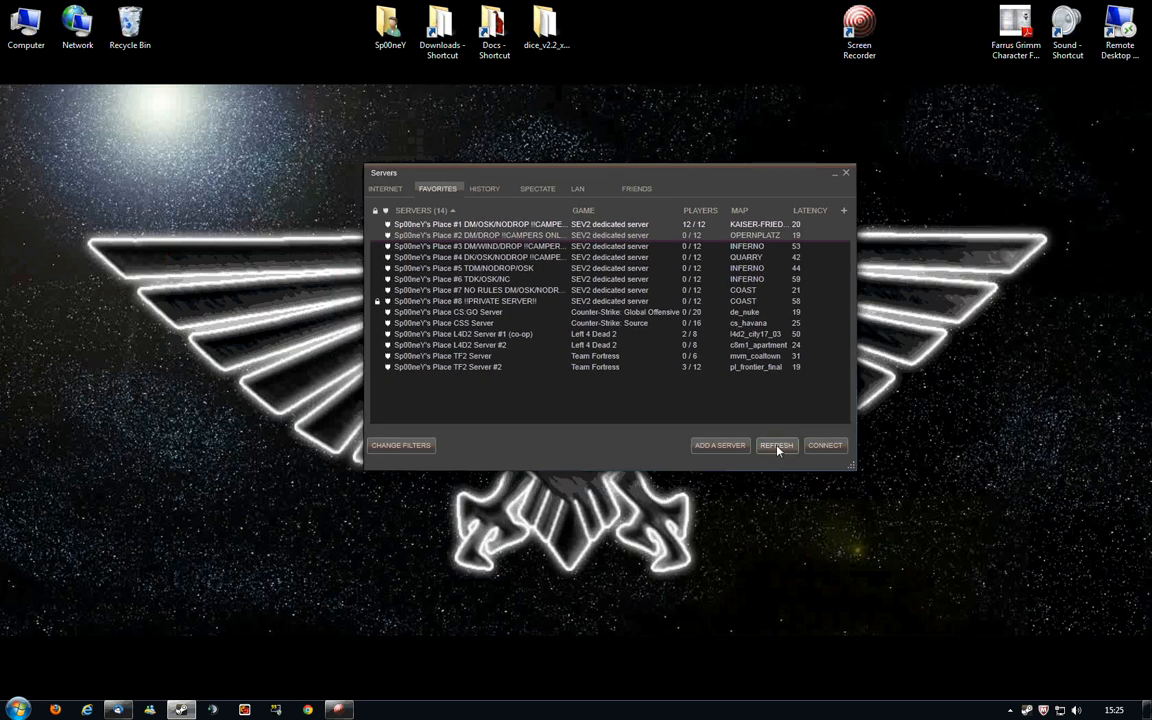
{"action": "left_click", "coordinate": [777, 445]}
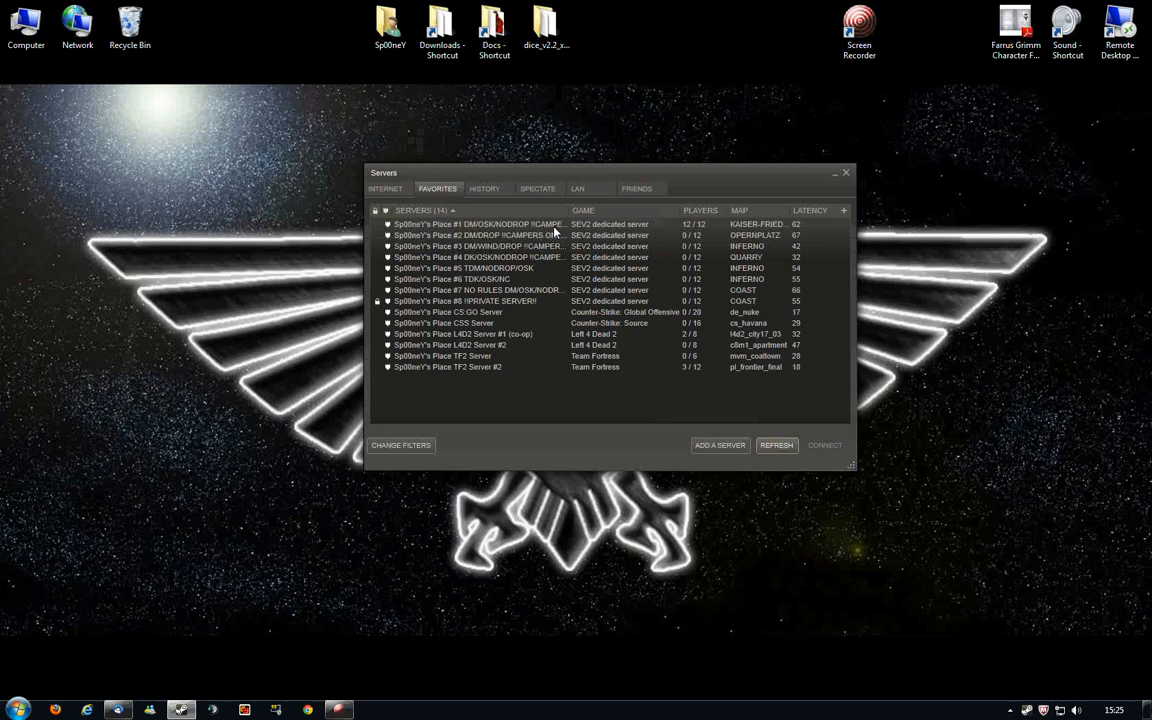
{"action": "left_click", "coordinate": [478, 224]}
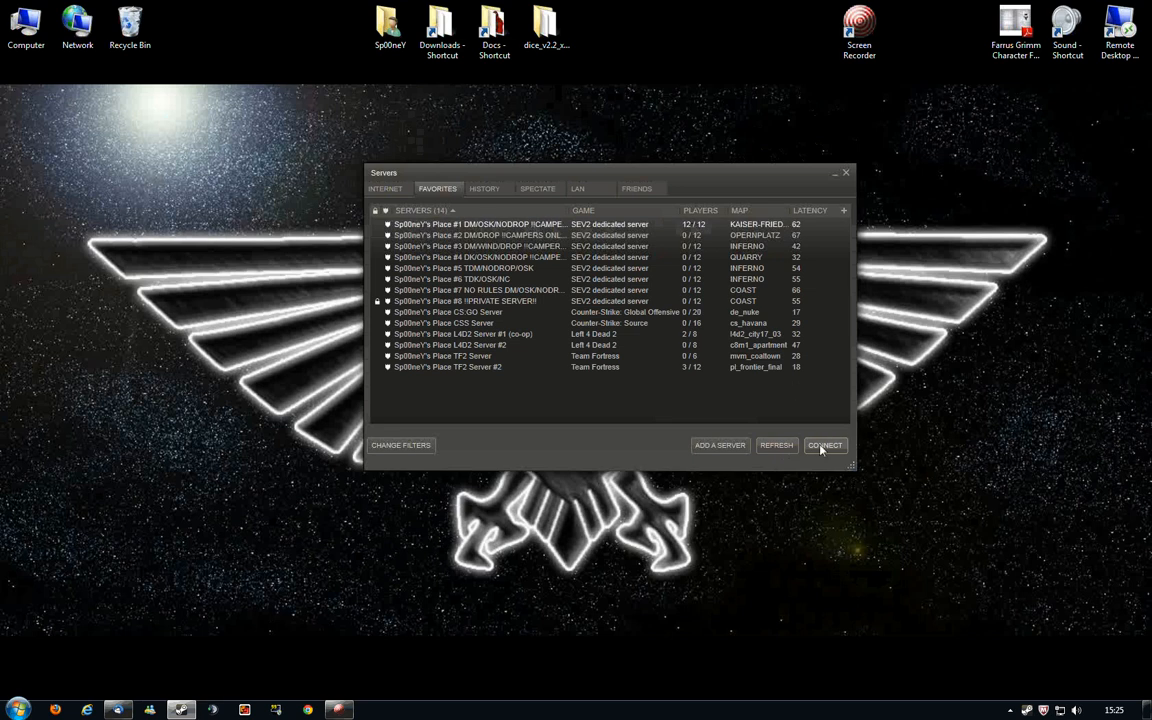
Step: Connect to the full 12/12 server and refresh its Game Info to load the player list
{"action": "left_click", "coordinate": [825, 445]}
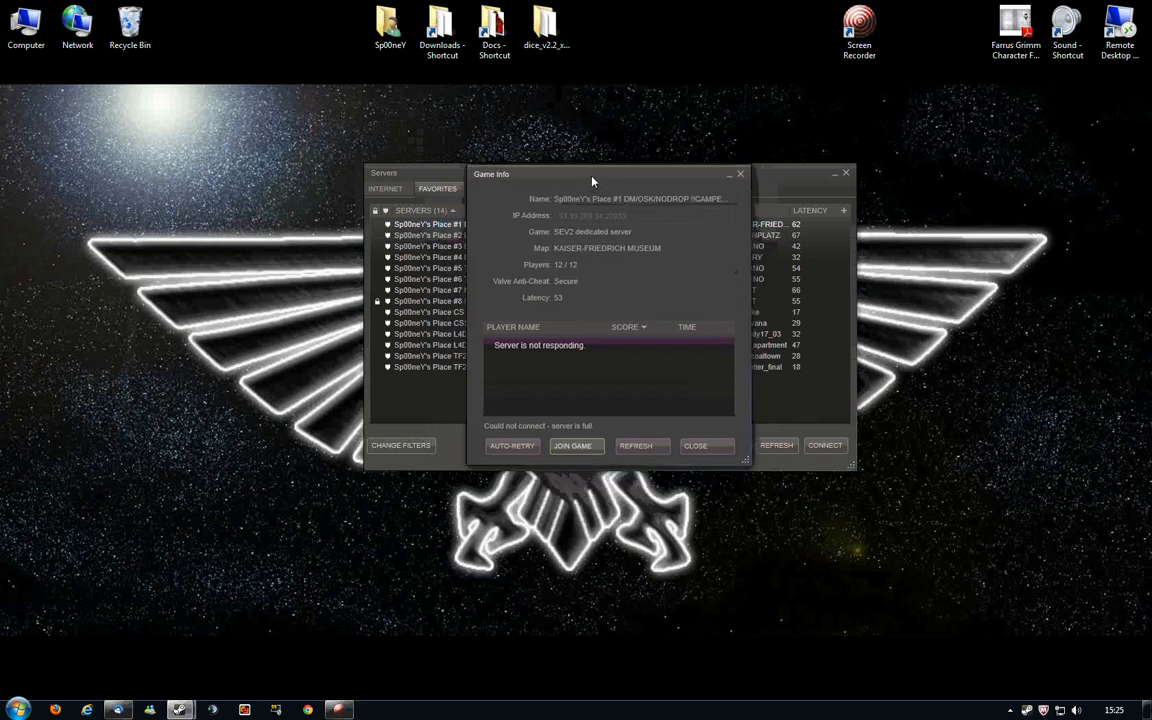
{"action": "left_click", "coordinate": [637, 445]}
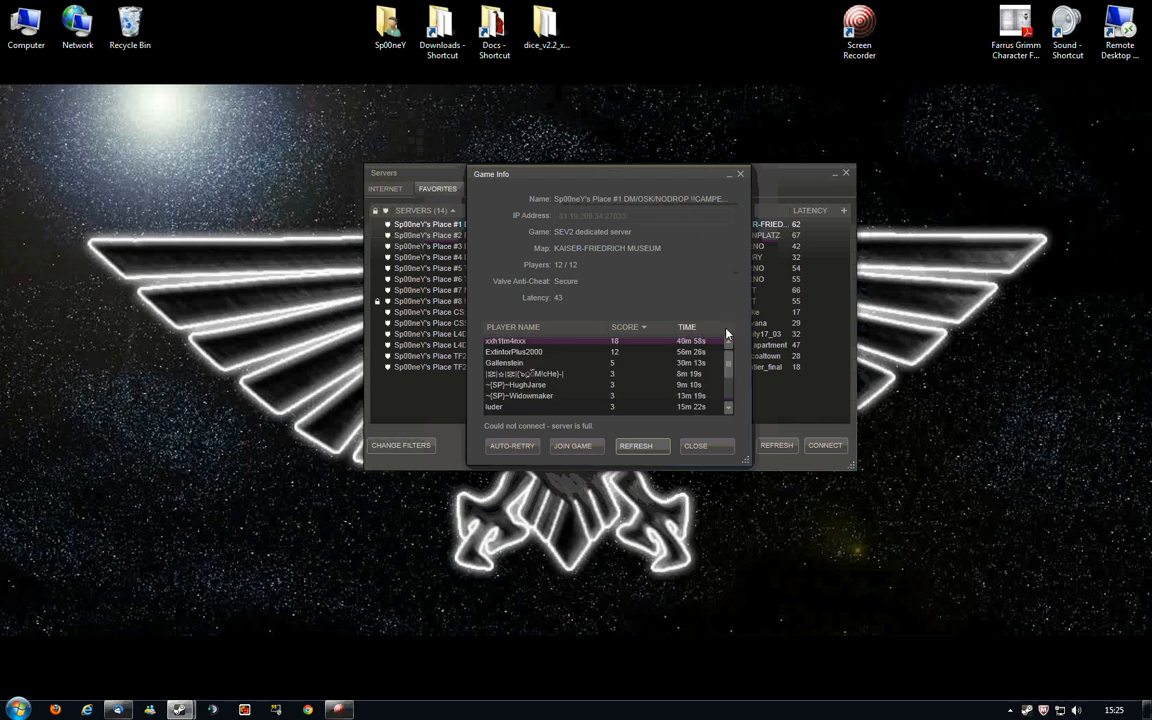
Step: Enable Auto-Retry with 'Join the server as soon as a player slot is available'
{"action": "left_click", "coordinate": [512, 445]}
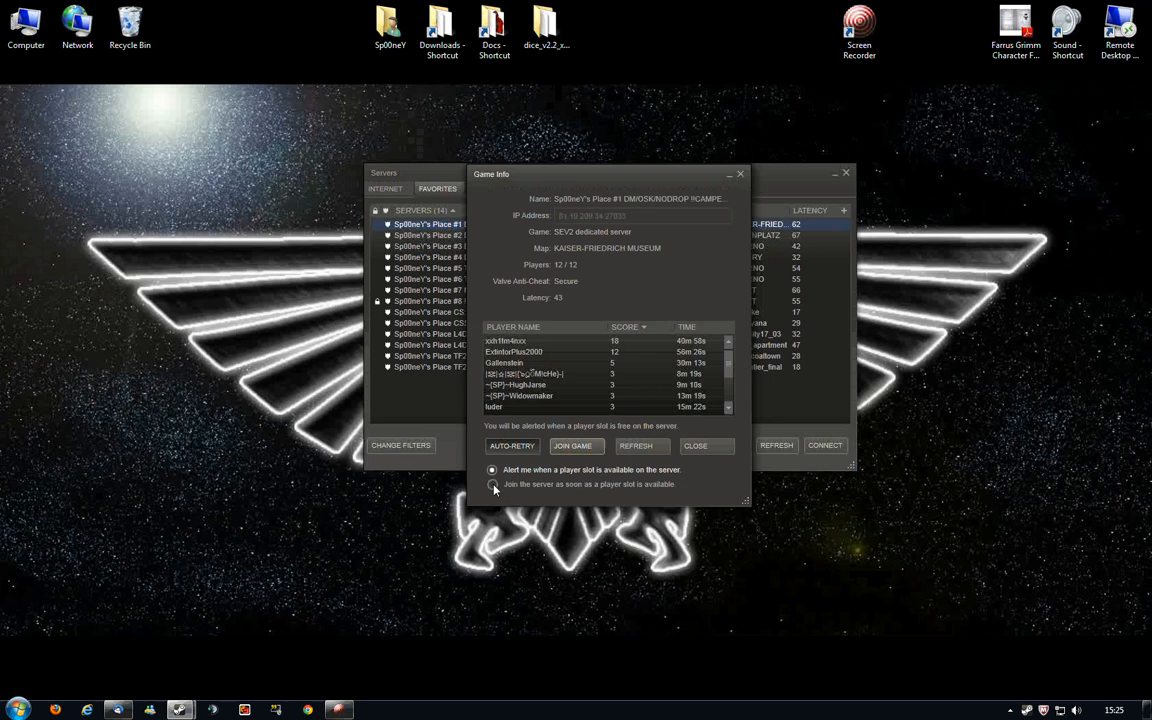
{"action": "left_click", "coordinate": [491, 484]}
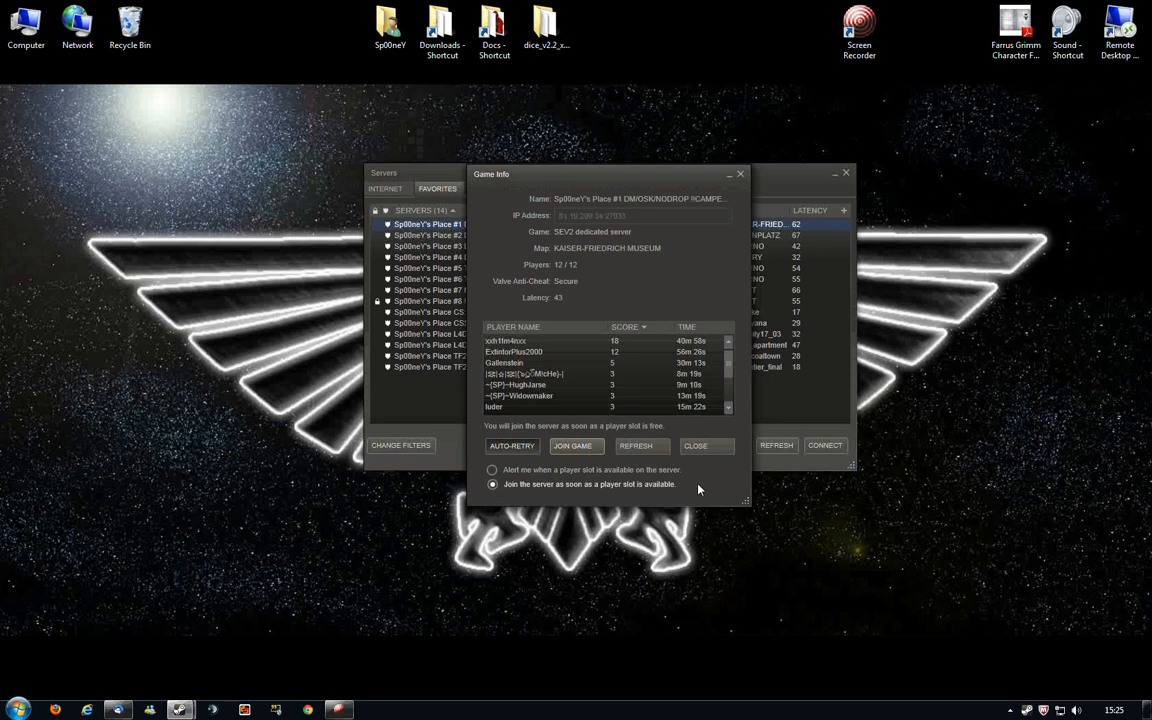
{"action": "left_click_drag", "start_coordinate": [610, 173], "coordinate": [548, 160]}
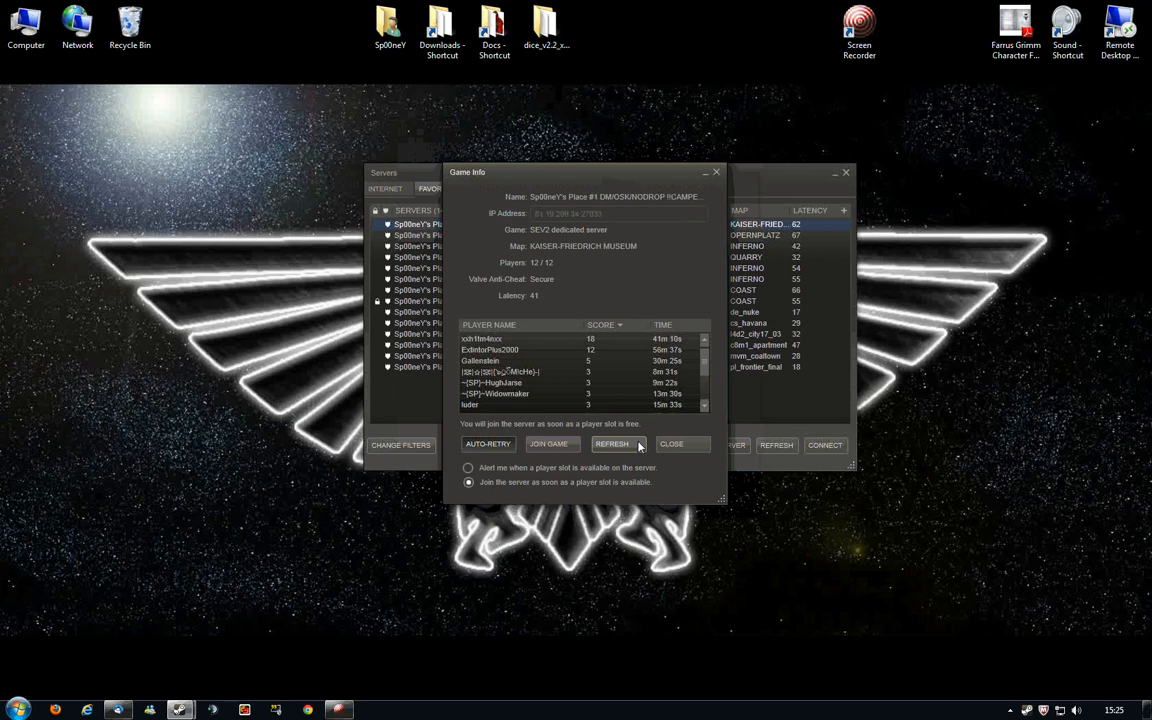
{"action": "mouse_move", "coordinate": [716, 374]}
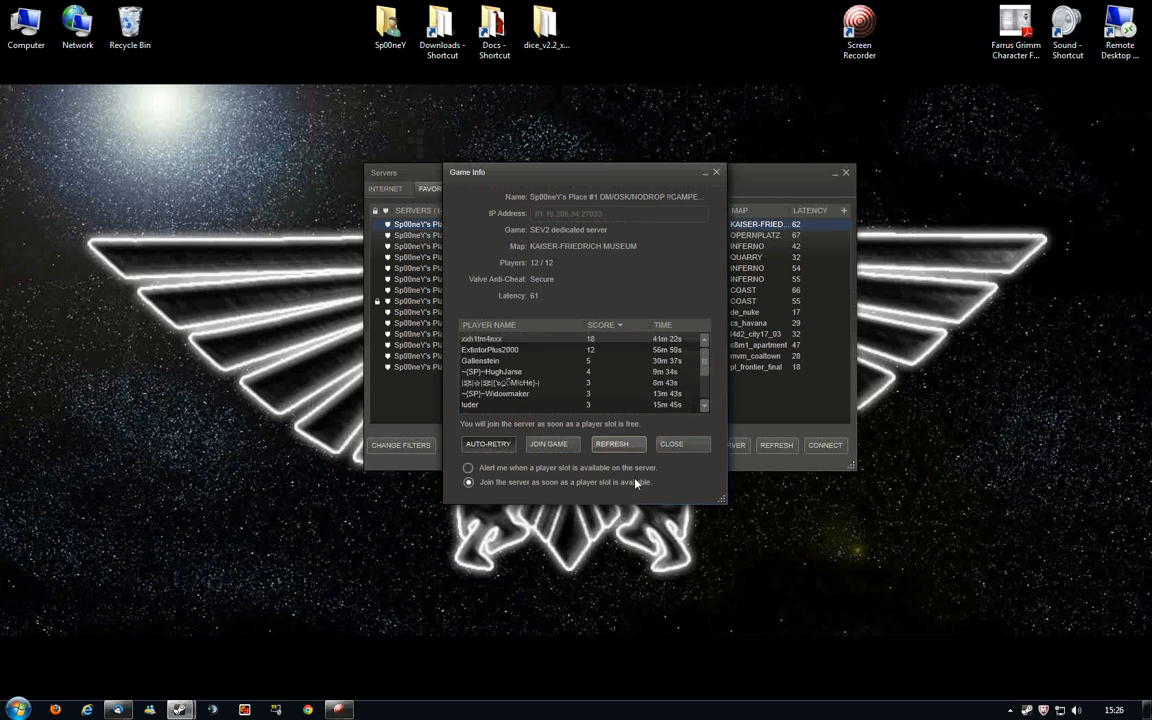
{"action": "mouse_move", "coordinate": [623, 463]}
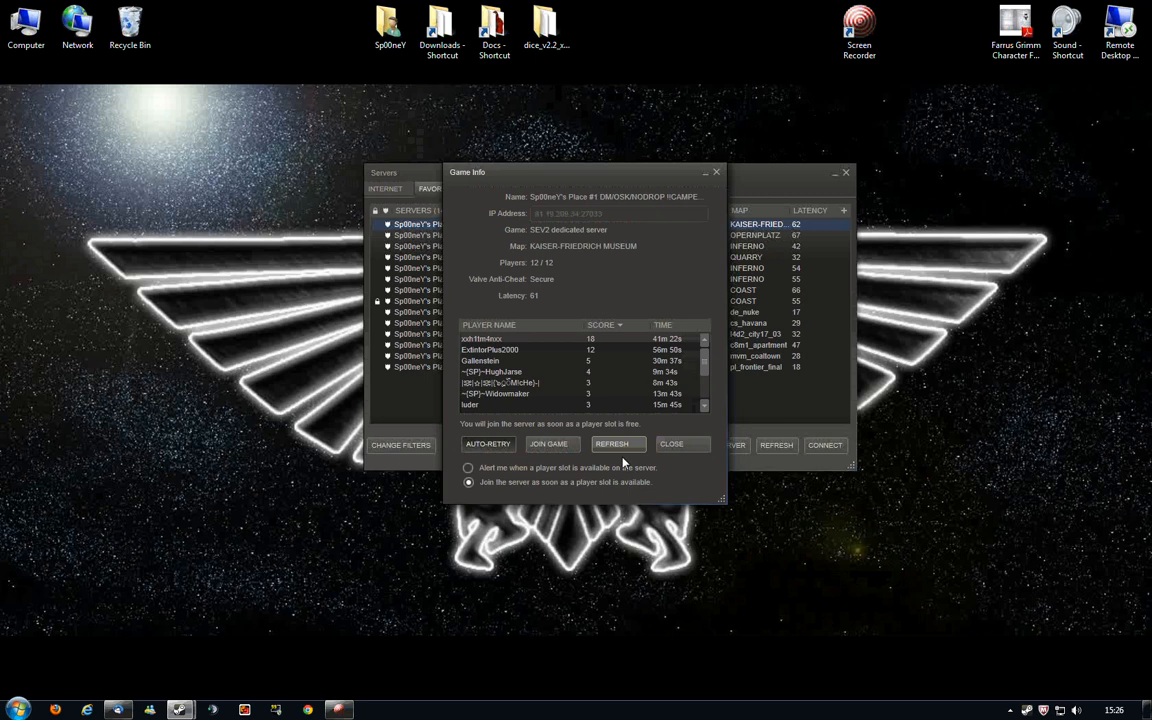